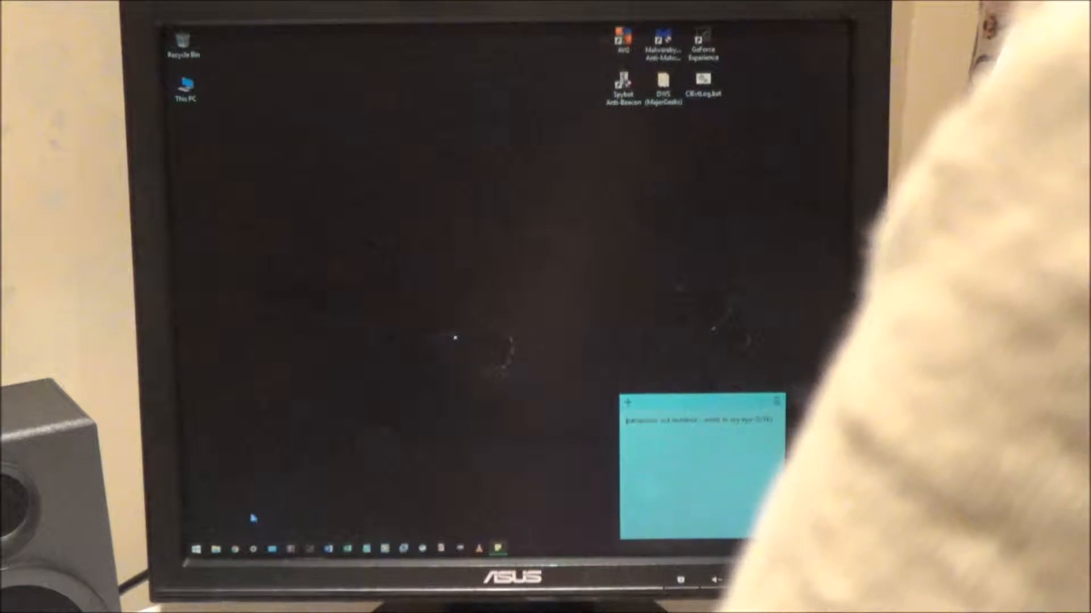
Open Computer Management from This PC's right-click Manage option.
right_click(184, 94)
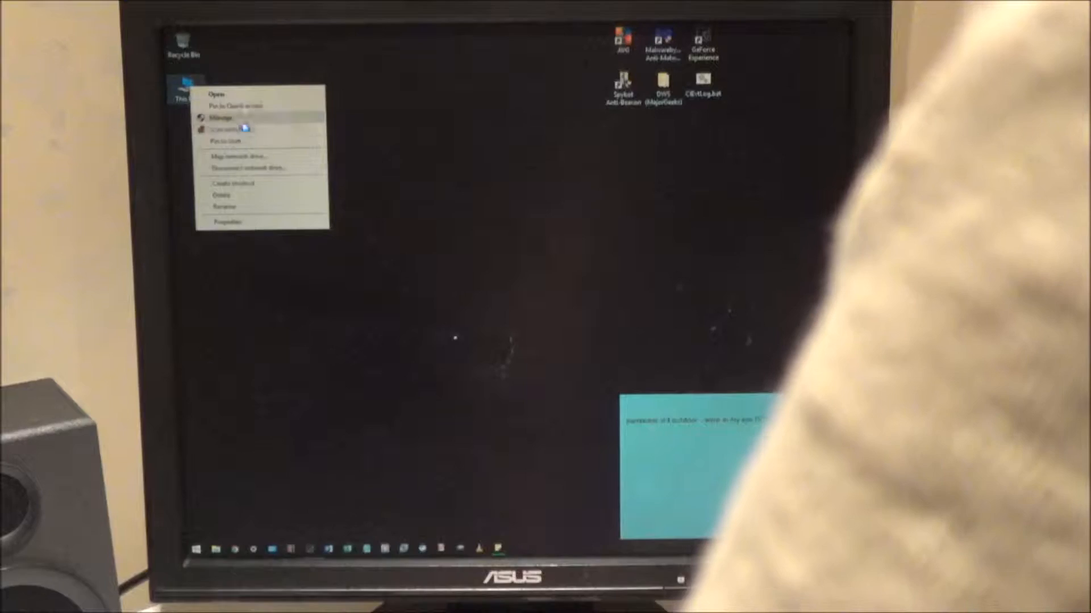
left_click(220, 118)
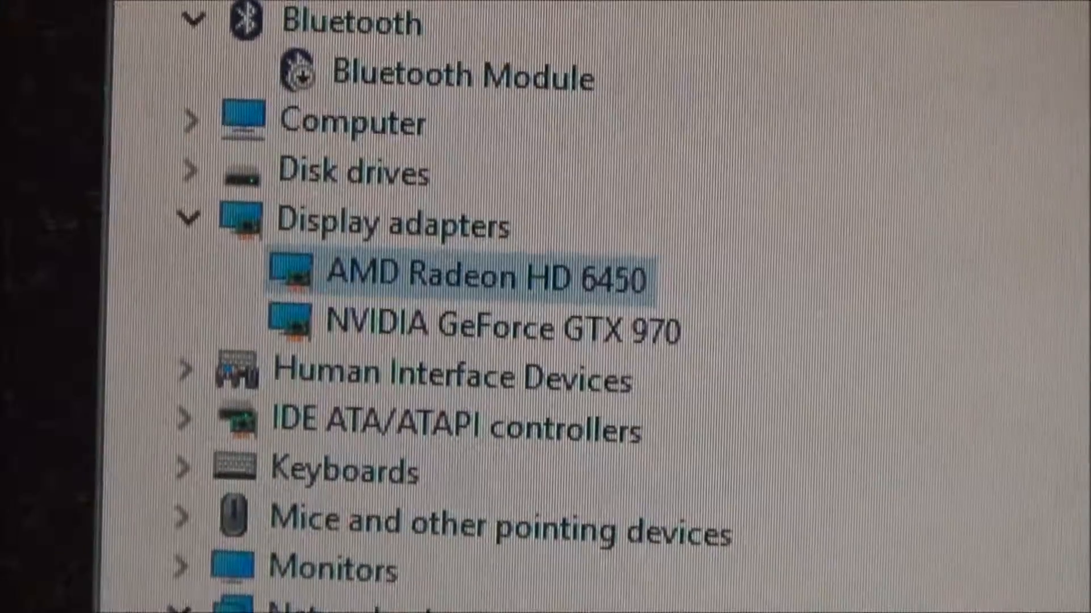